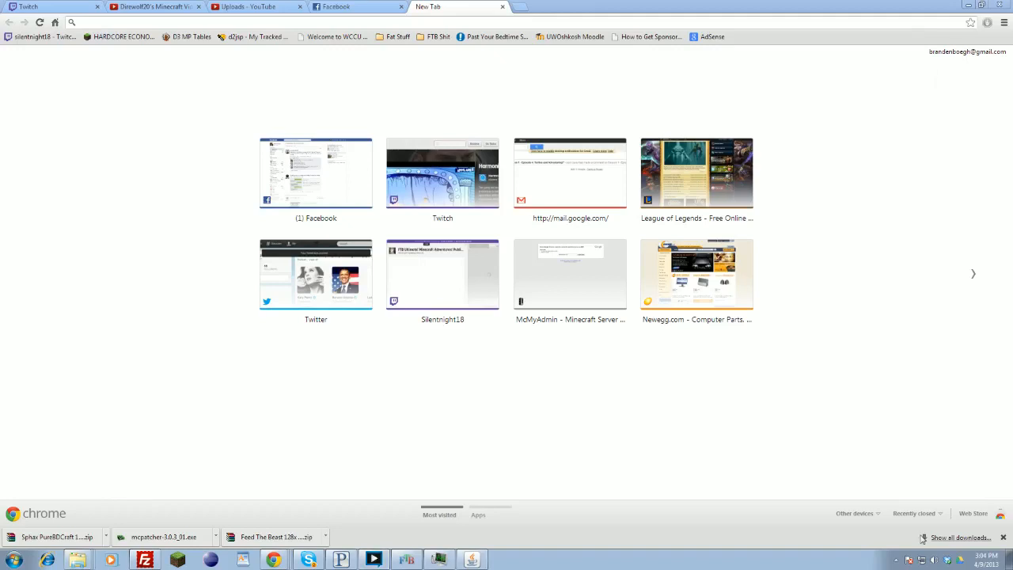
pyautogui.moveTo(307, 136)
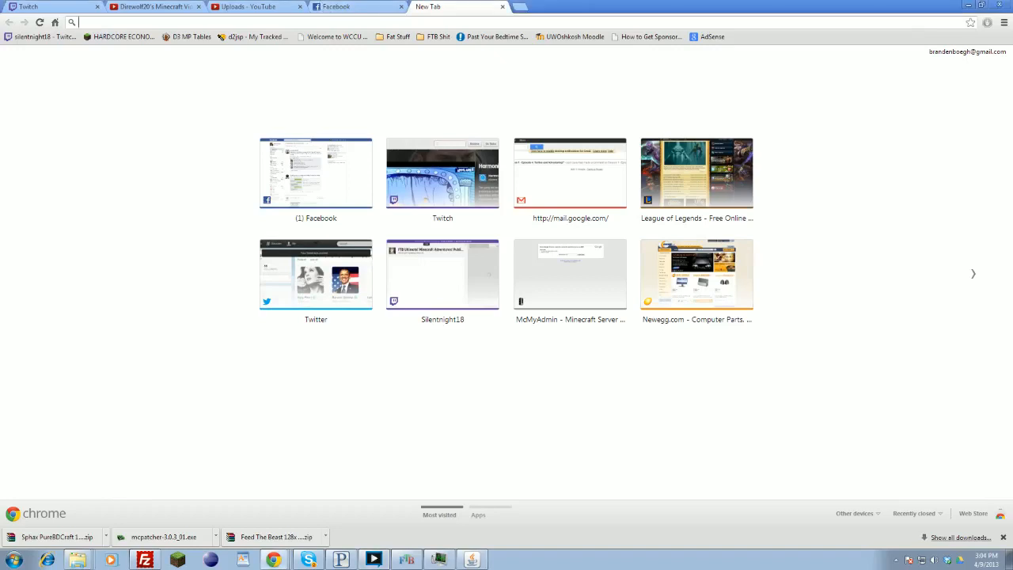
# Step: Load minecraft.net by entering 'minecraft' in a new Chrome tab
pyautogui.write('minecraft.net')
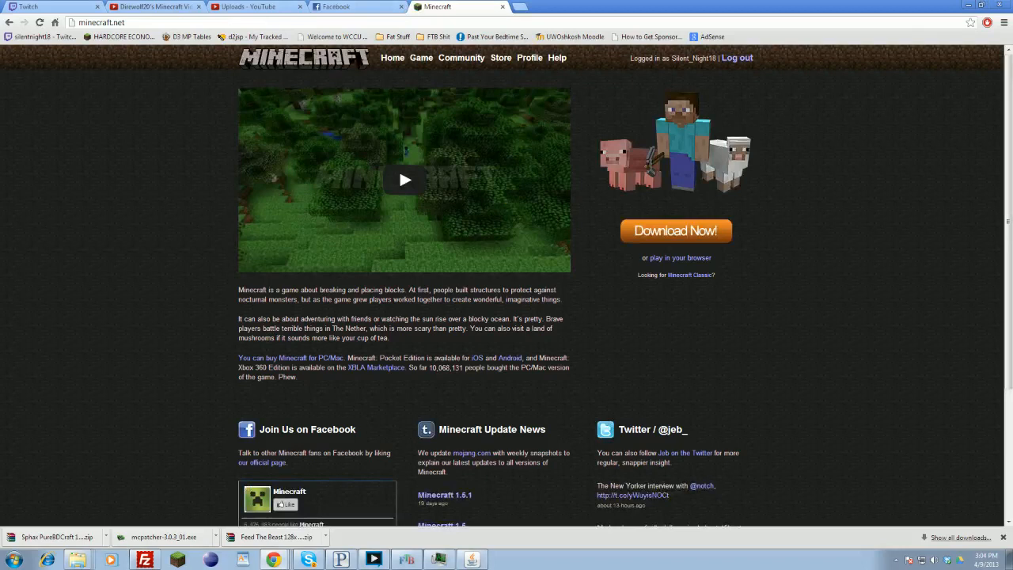
pyautogui.moveTo(674, 236)
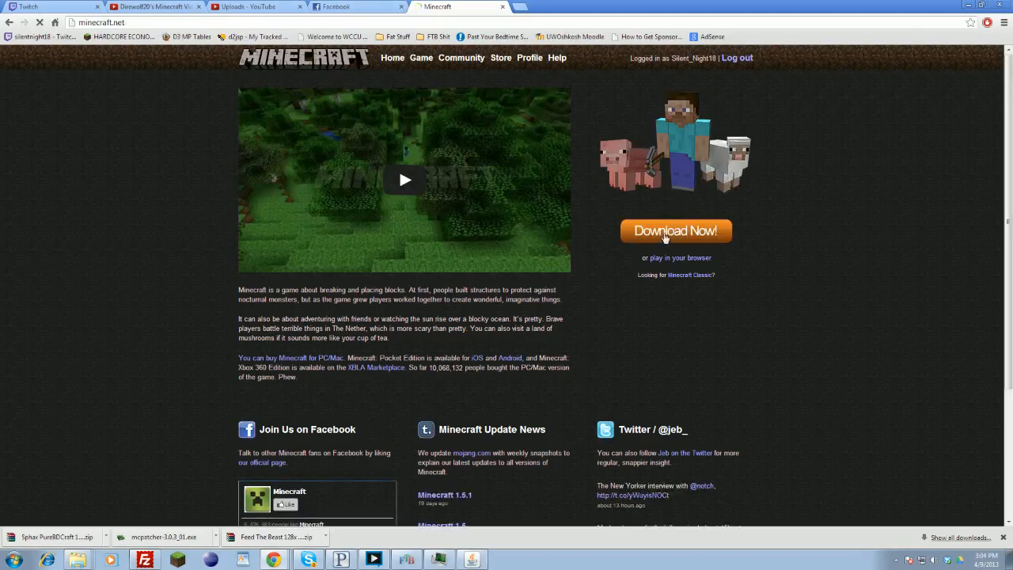
# Step: Go to the Download page listing the Windows launcher and Minecraft_Server.exe
pyautogui.click(676, 231)
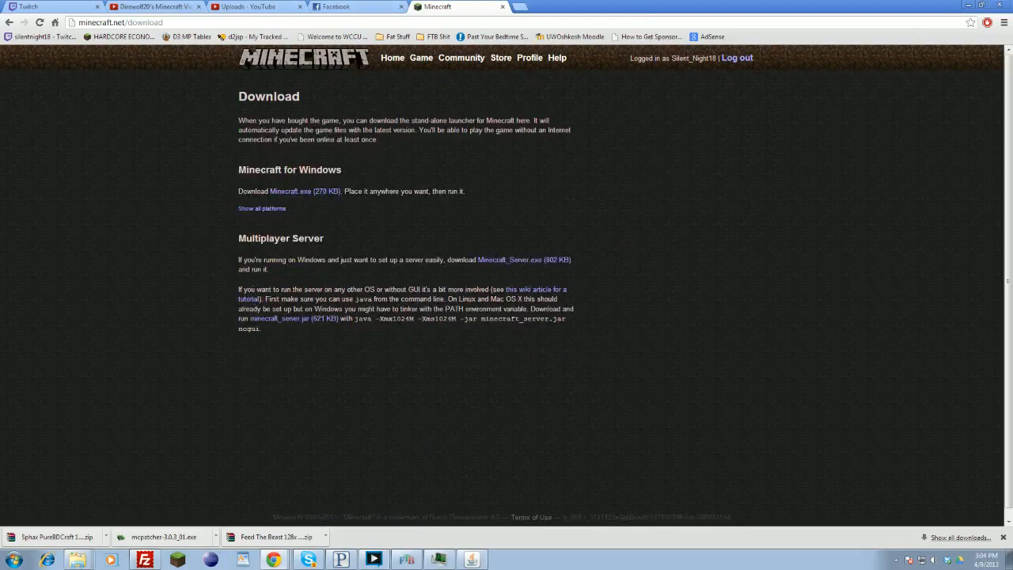
pyautogui.moveTo(485, 259)
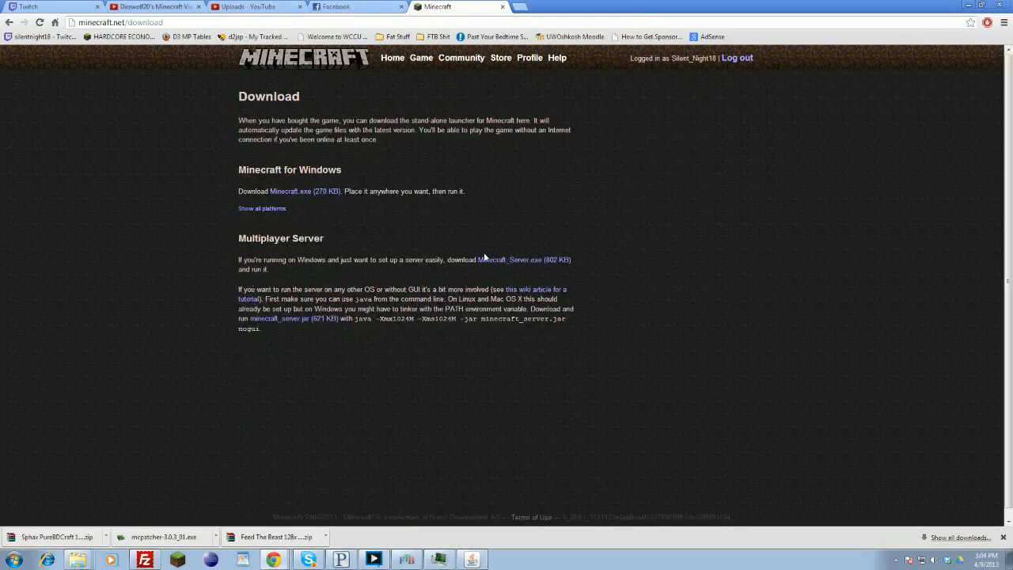
pyautogui.moveTo(504, 268)
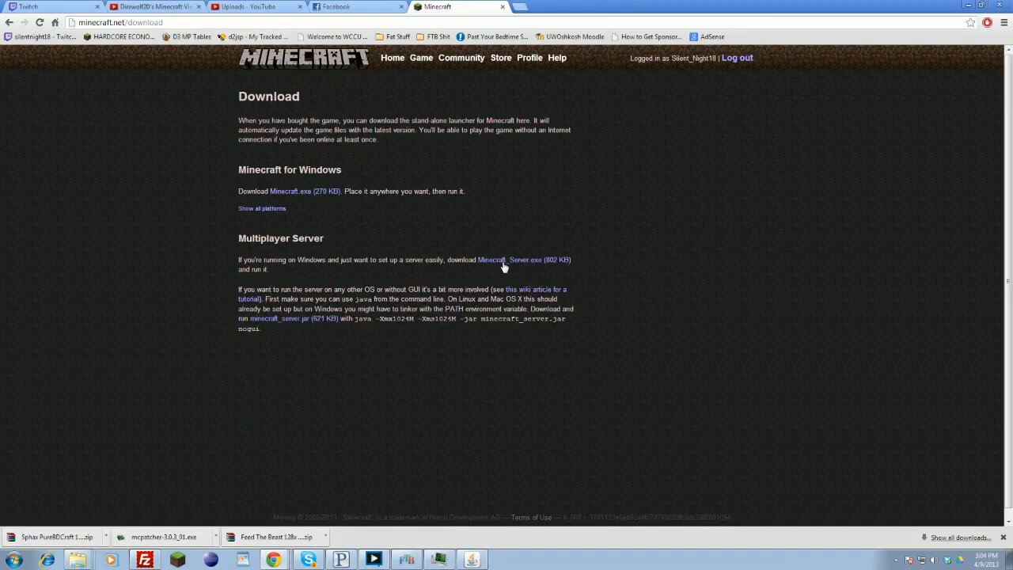
pyautogui.moveTo(259, 320)
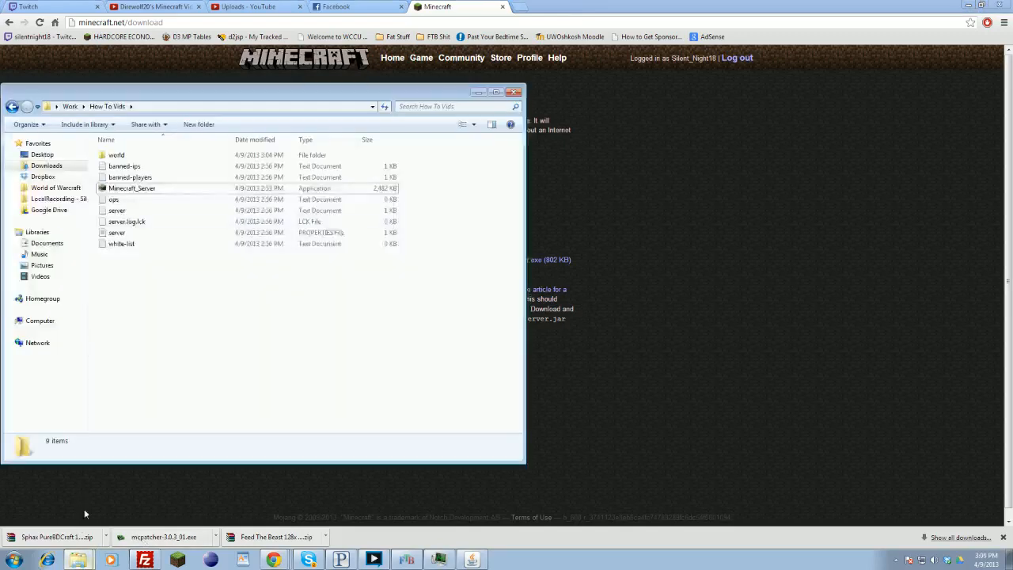
# Step: Clear the old server files from How To Vids, leaving only Minecraft_Server.exe selected
pyautogui.doubleClick(131, 187)
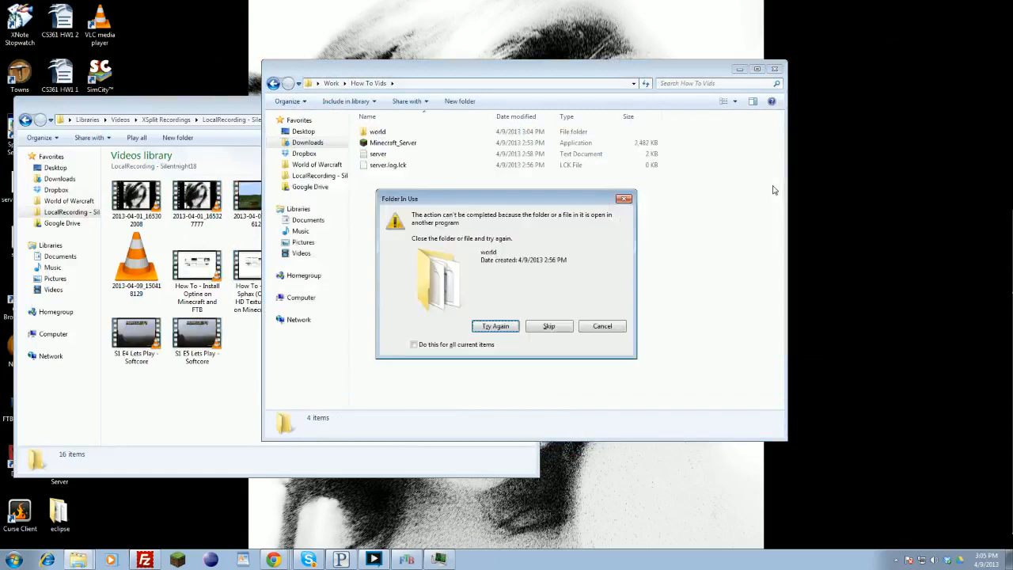
pyautogui.click(494, 327)
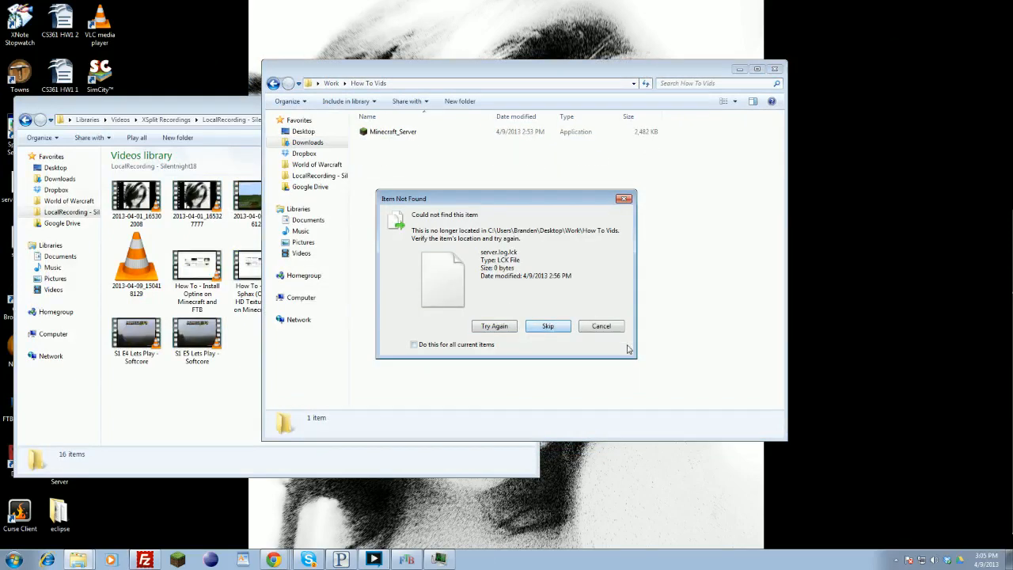
pyautogui.click(547, 326)
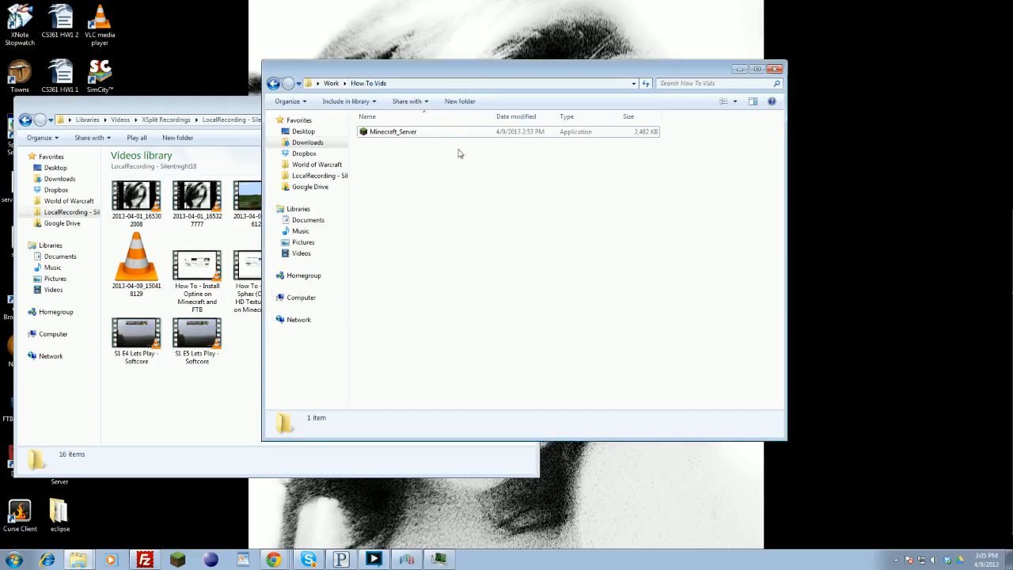
pyautogui.click(392, 131)
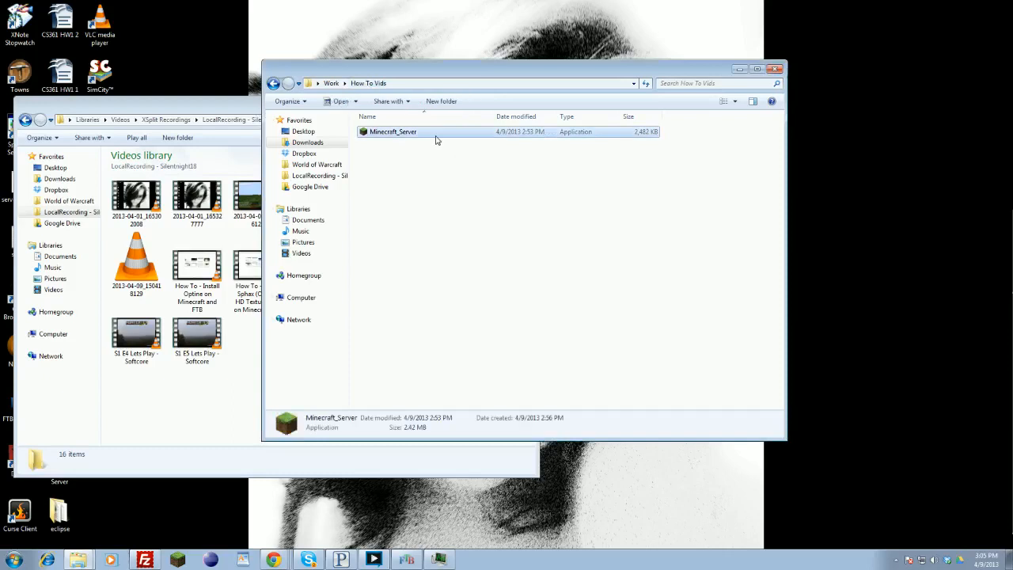
pyautogui.moveTo(386, 133)
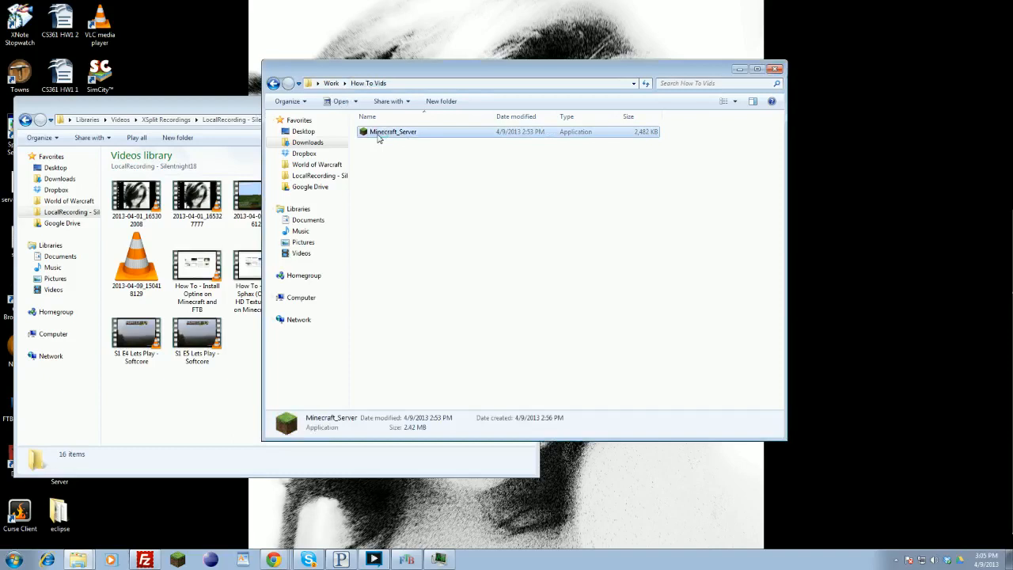
# Step: Run Minecraft_Server.exe, check the generated world folder, and start a '/give p' command in the console
pyautogui.doubleClick(393, 132)
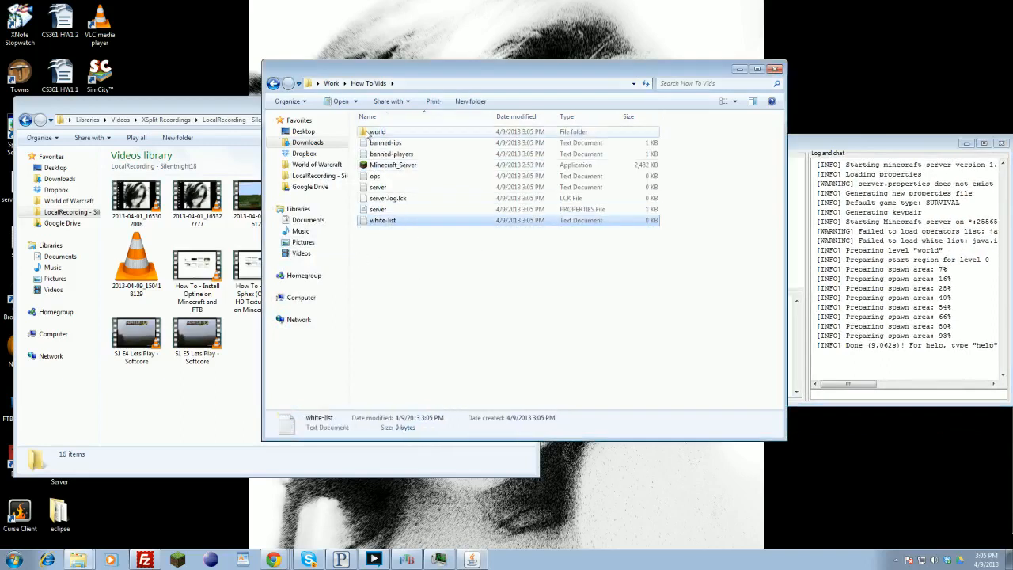
pyautogui.doubleClick(377, 132)
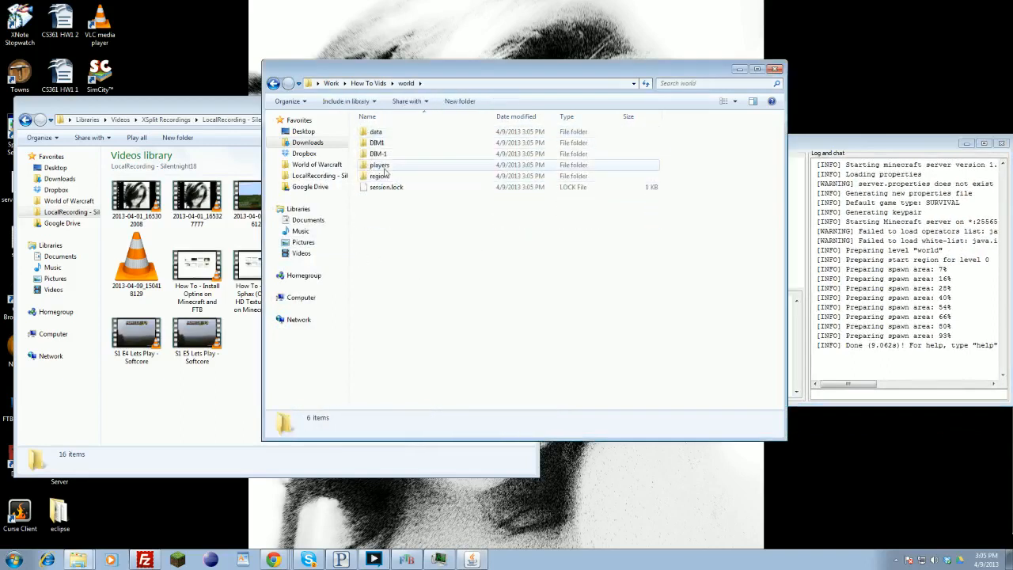
pyautogui.click(272, 83)
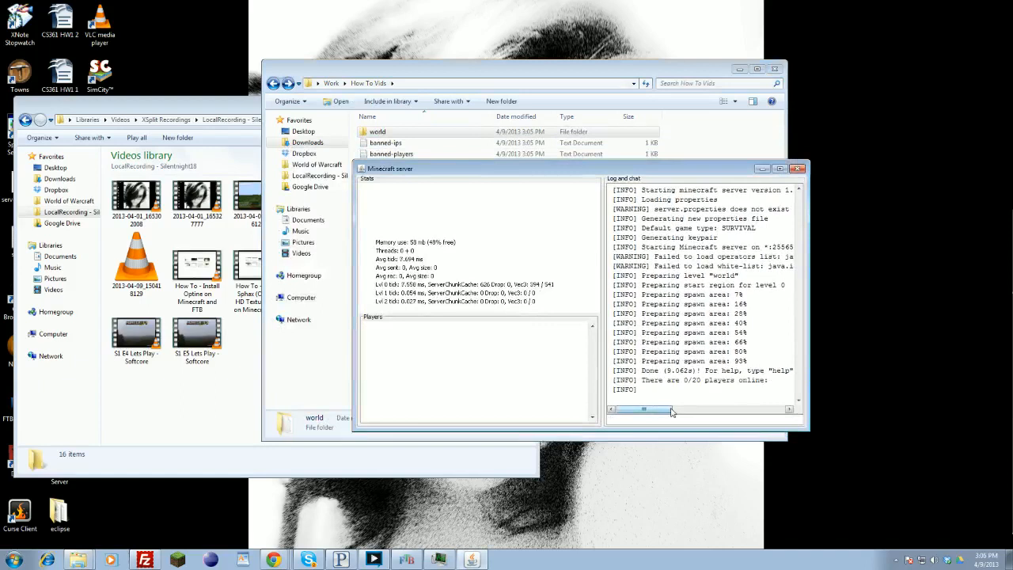
pyautogui.write('/give p')
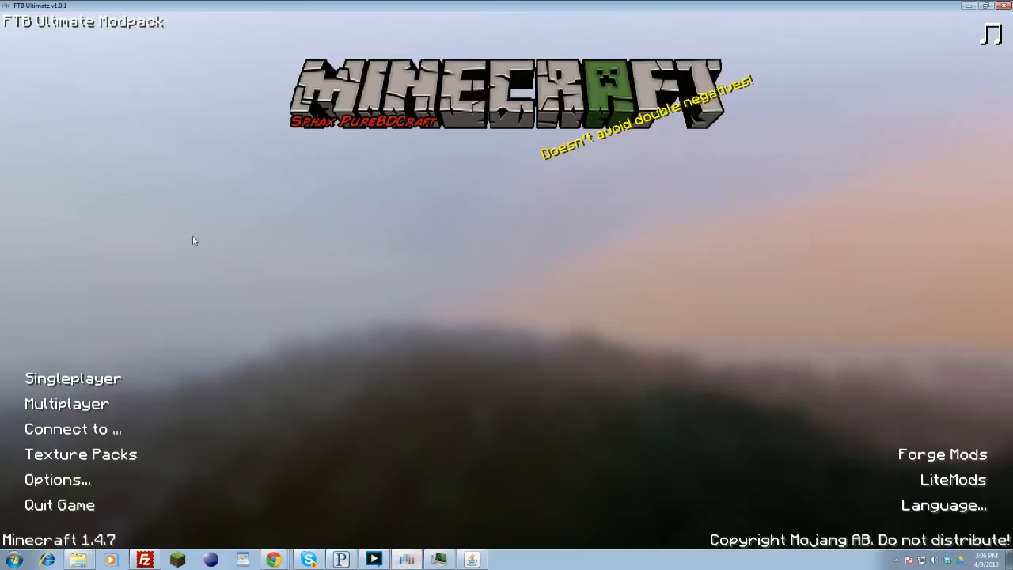
pyautogui.moveTo(73, 404)
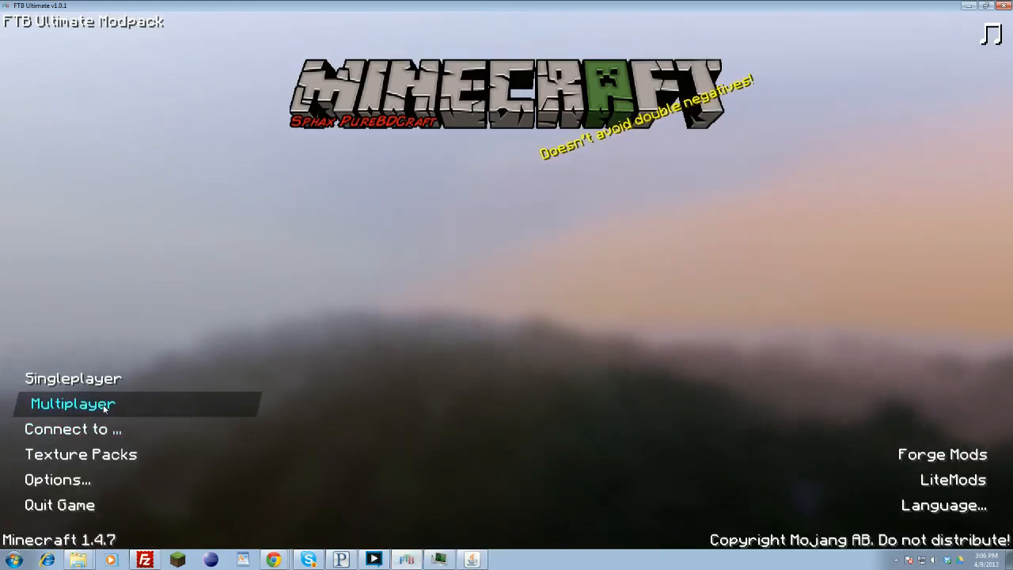
pyautogui.click(73, 404)
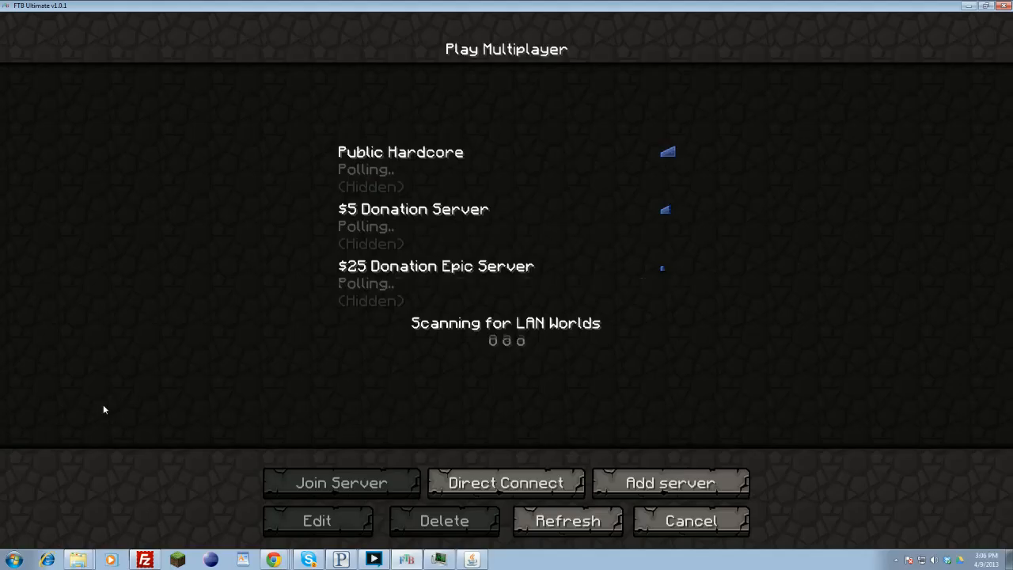
pyautogui.click(505, 483)
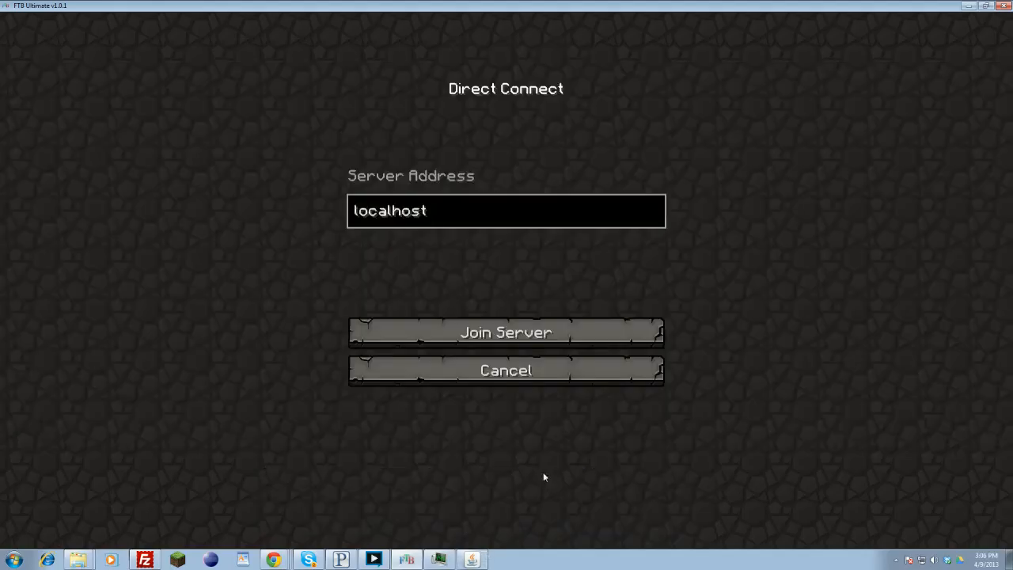
pyautogui.click(505, 371)
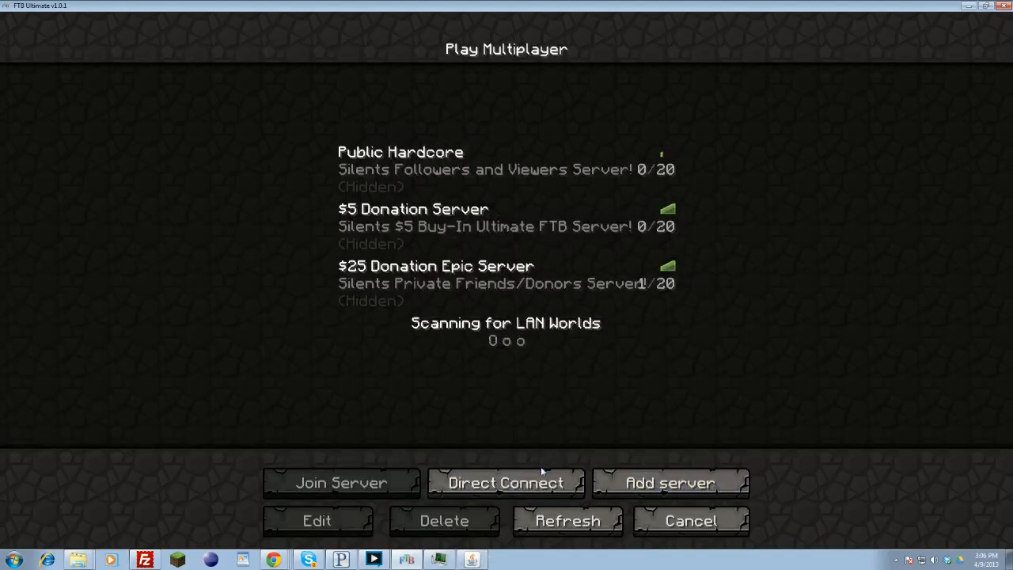
pyautogui.click(505, 481)
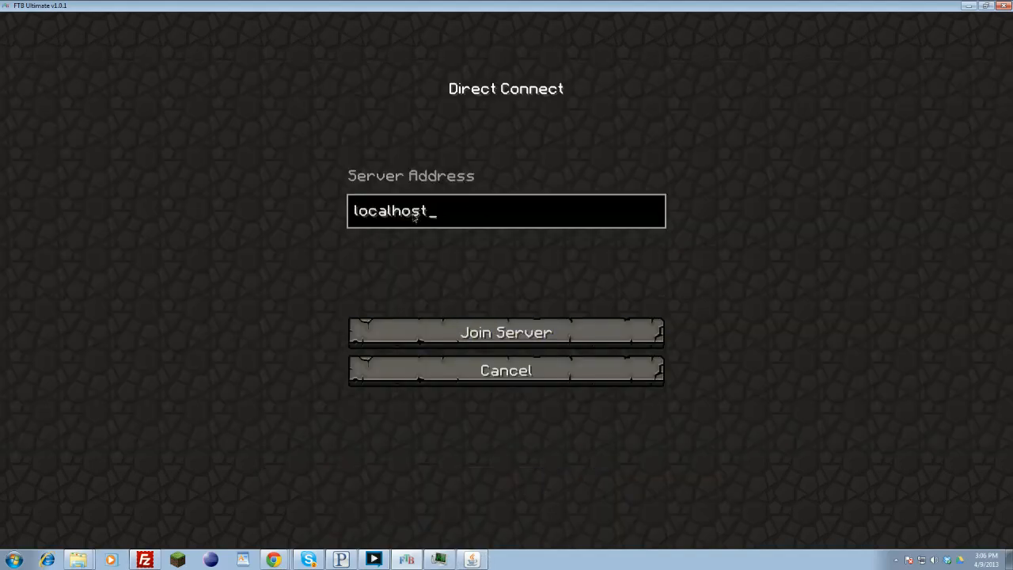
pyautogui.moveTo(507, 332)
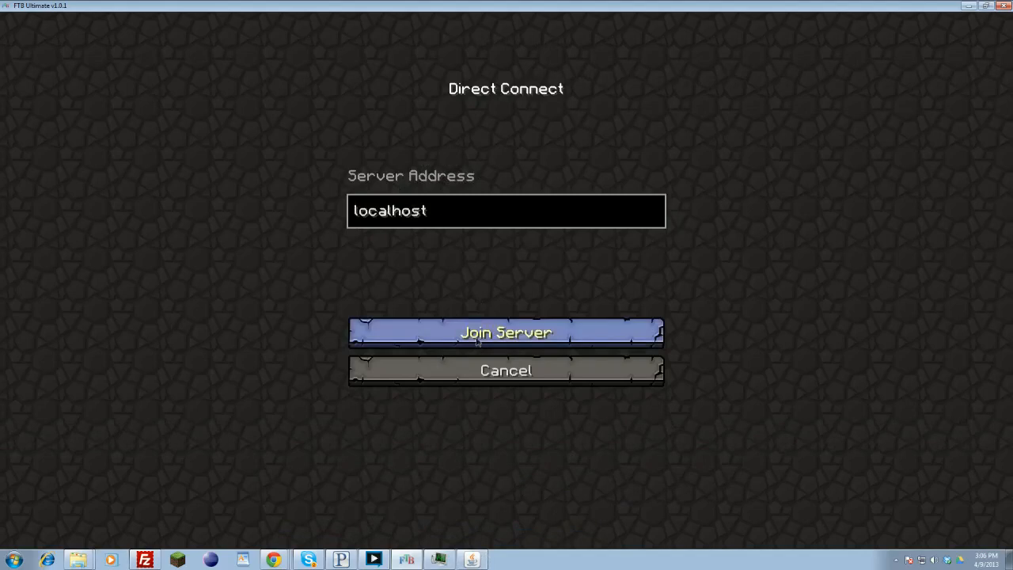
pyautogui.click(506, 332)
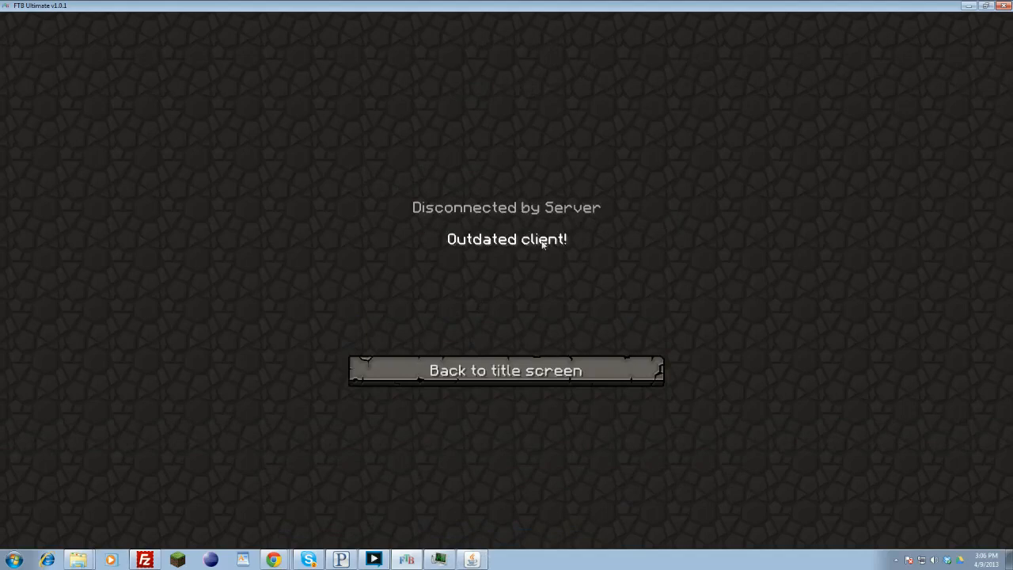
pyautogui.click(506, 370)
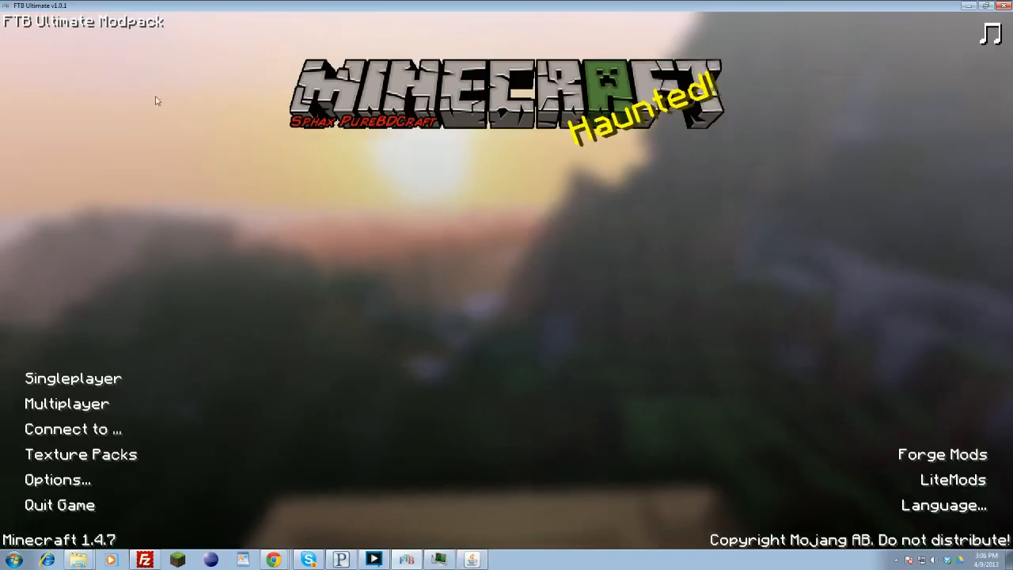
pyautogui.moveTo(387, 532)
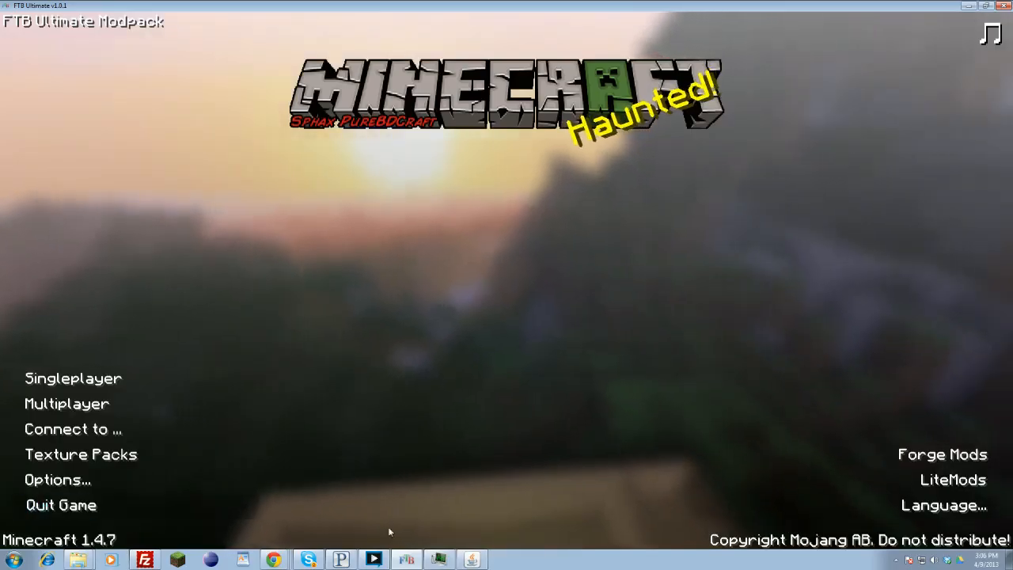
pyautogui.moveTo(378, 494)
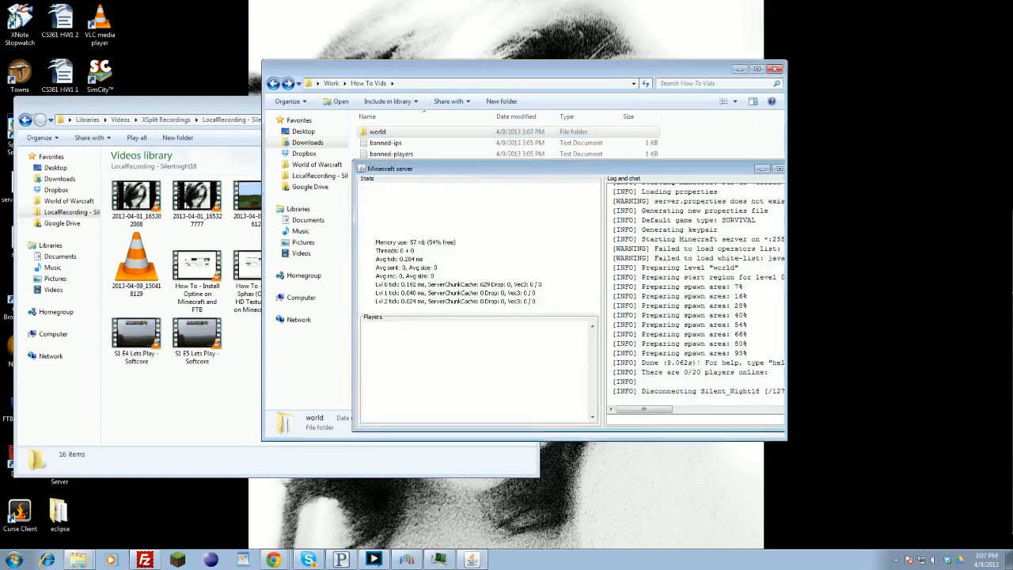
# Step: Close the running Minecraft server window, keeping the generated files in the folder
pyautogui.click(763, 168)
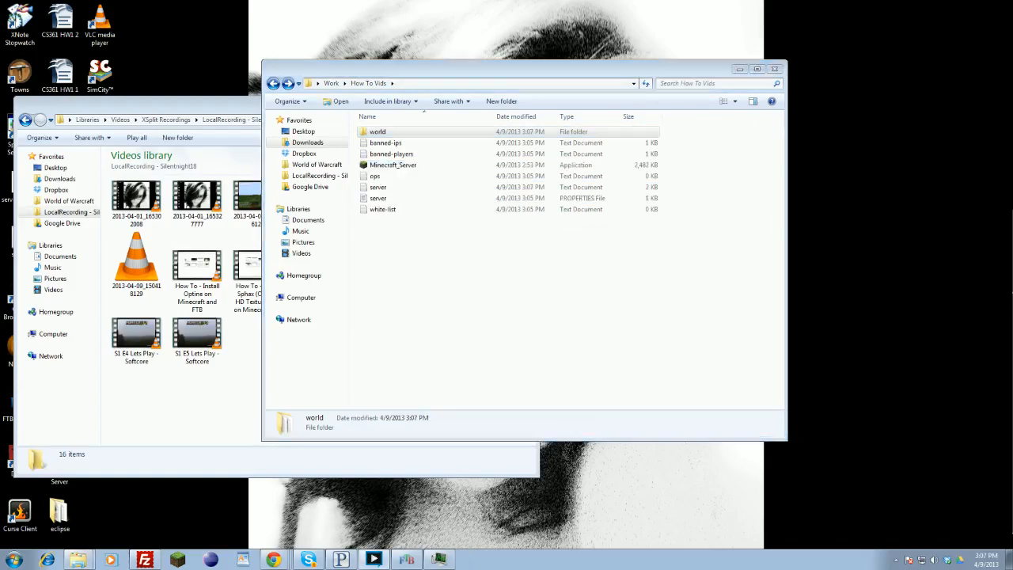